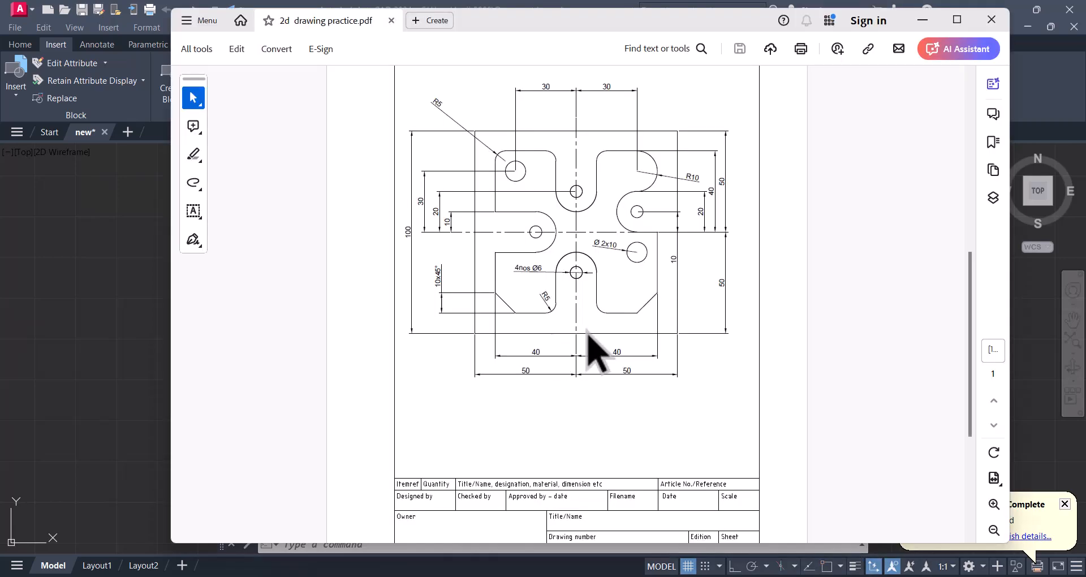
Step: Scroll through the 2D practice PDF in Acrobat and check its zoom level
{"action": "scroll", "scroll_direction": "down", "scroll_amount": 3}
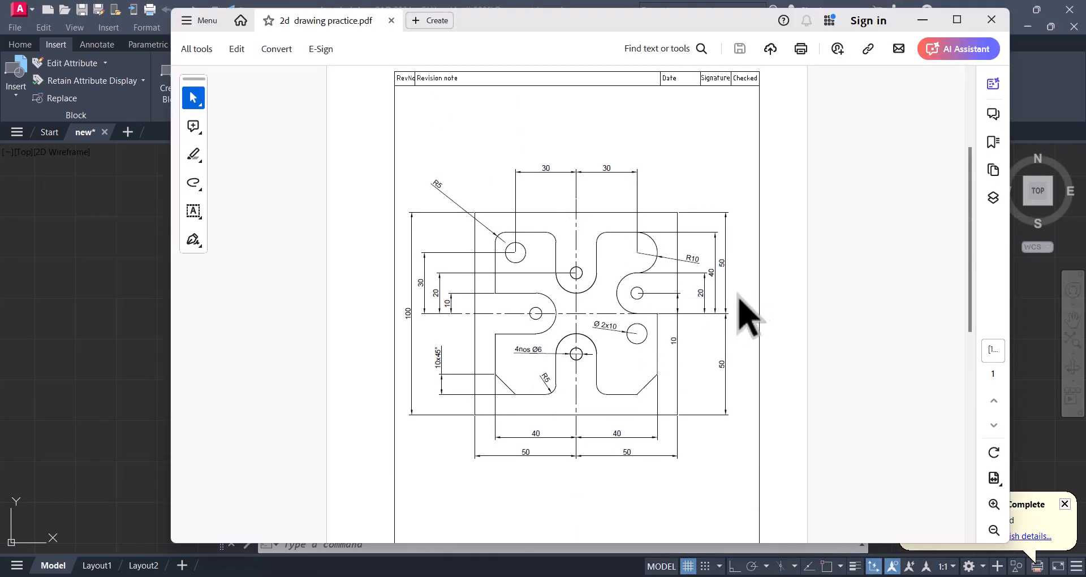
{"action": "left_click", "coordinate": [993, 530]}
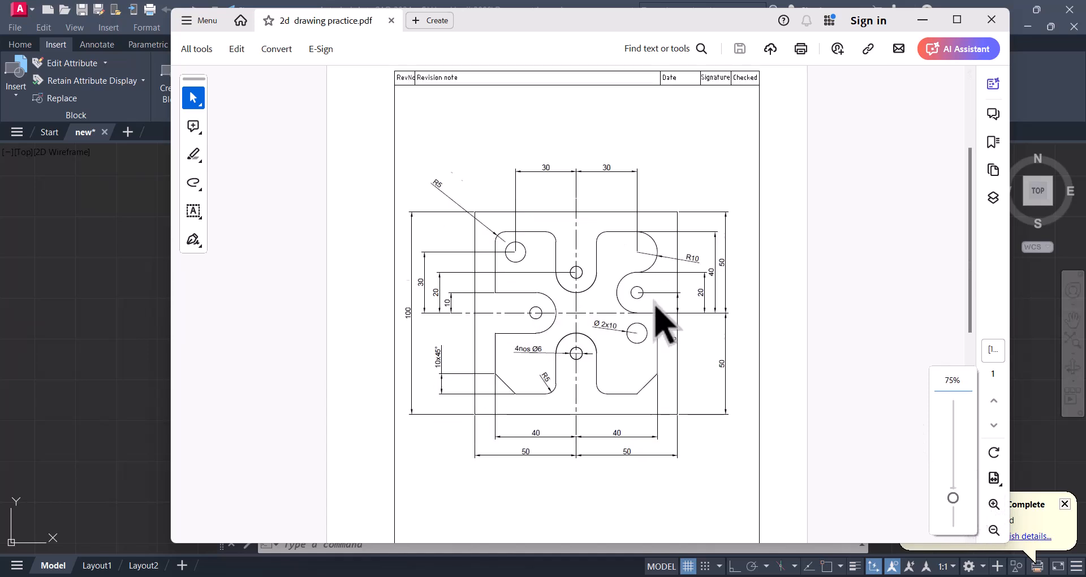
{"action": "scroll", "scroll_direction": "down", "scroll_amount": 3}
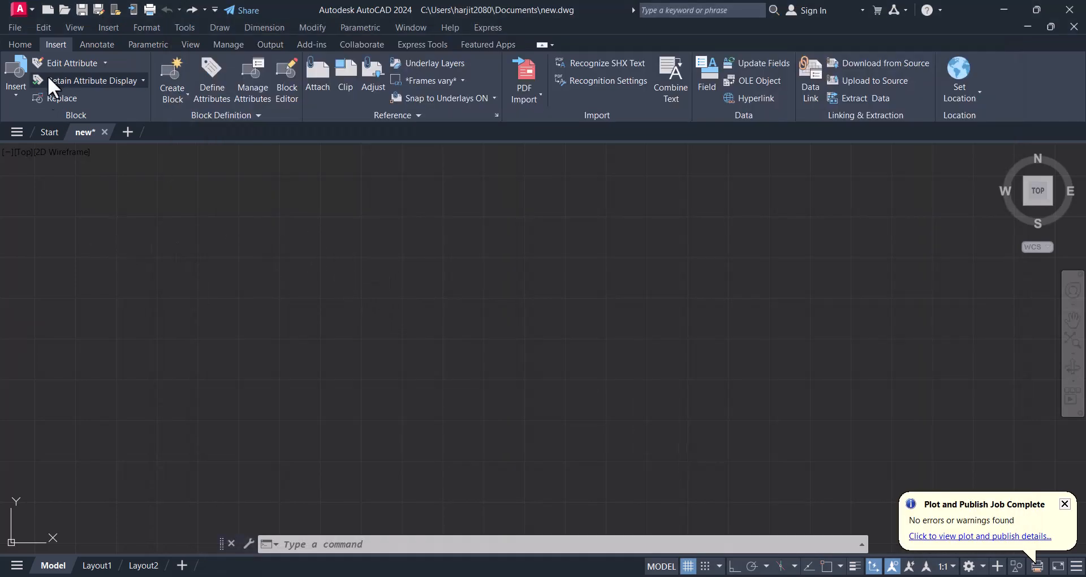
Step: Start the Attach command from the Insert tab's Reference panel to browse for a file
{"action": "left_click", "coordinate": [20, 43]}
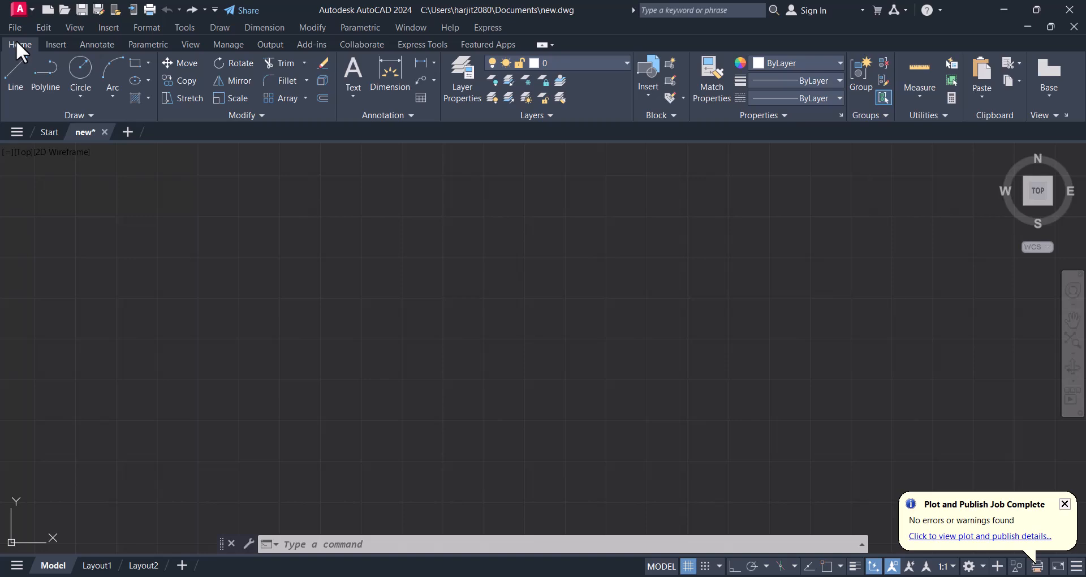
{"action": "mouse_move", "coordinate": [681, 354]}
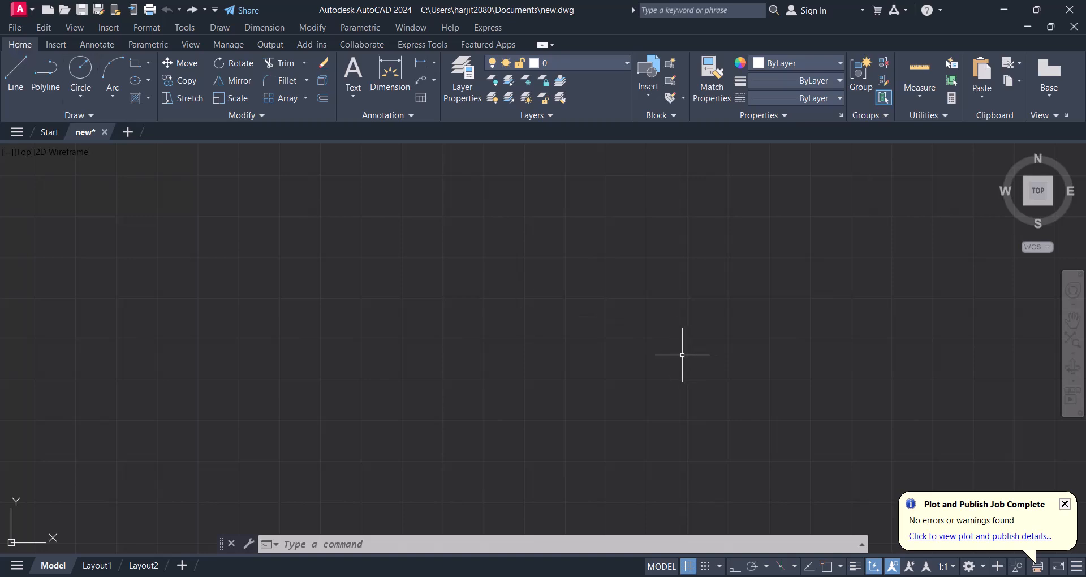
{"action": "mouse_move", "coordinate": [454, 237]}
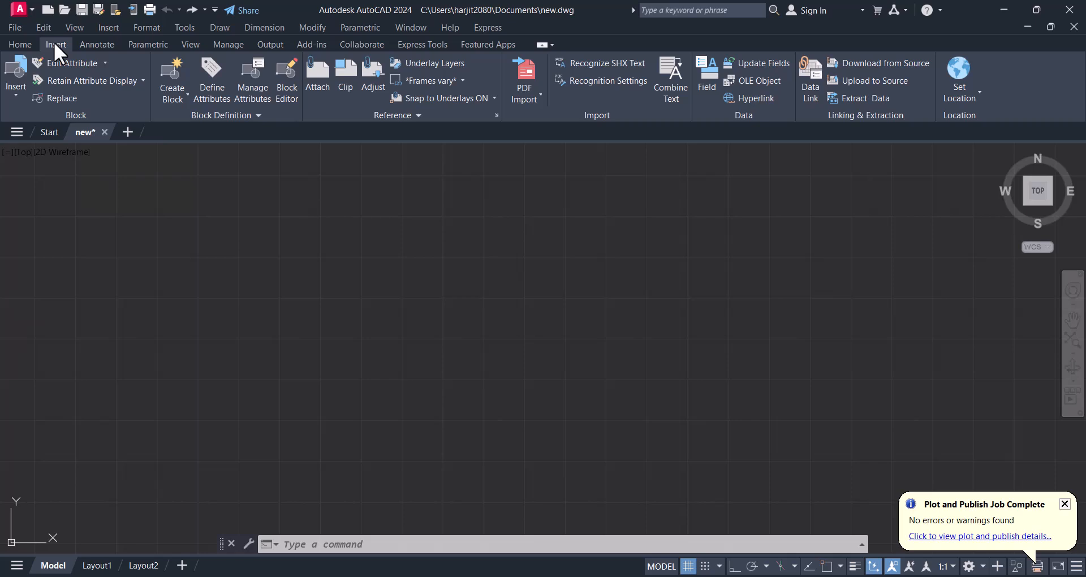
{"action": "mouse_move", "coordinate": [344, 76]}
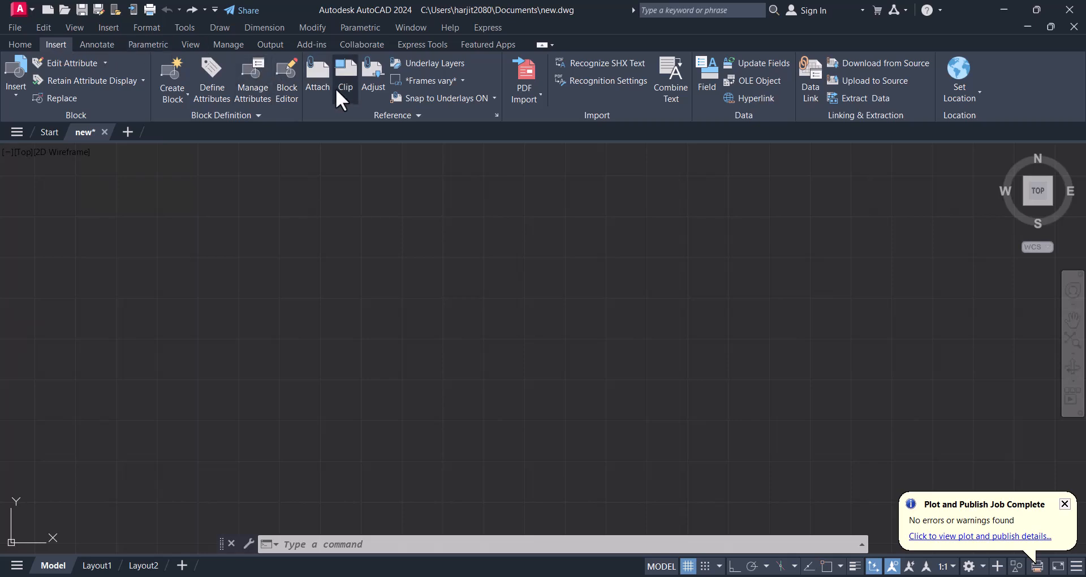
{"action": "left_click", "coordinate": [317, 77]}
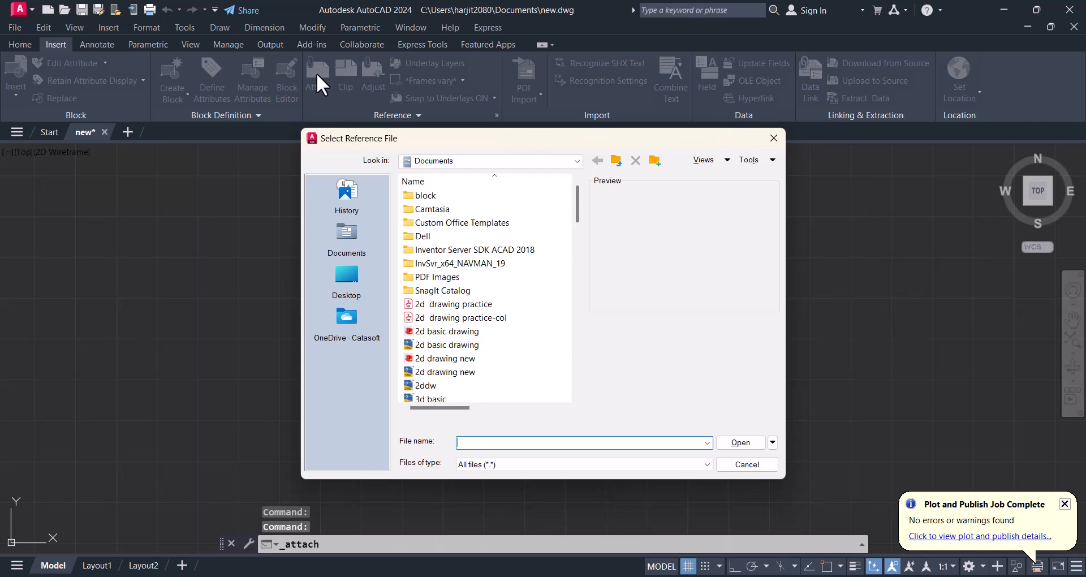
Step: Pick the '2d drawing practice-col' PDF in Select Reference File and open it
{"action": "left_click", "coordinate": [461, 317]}
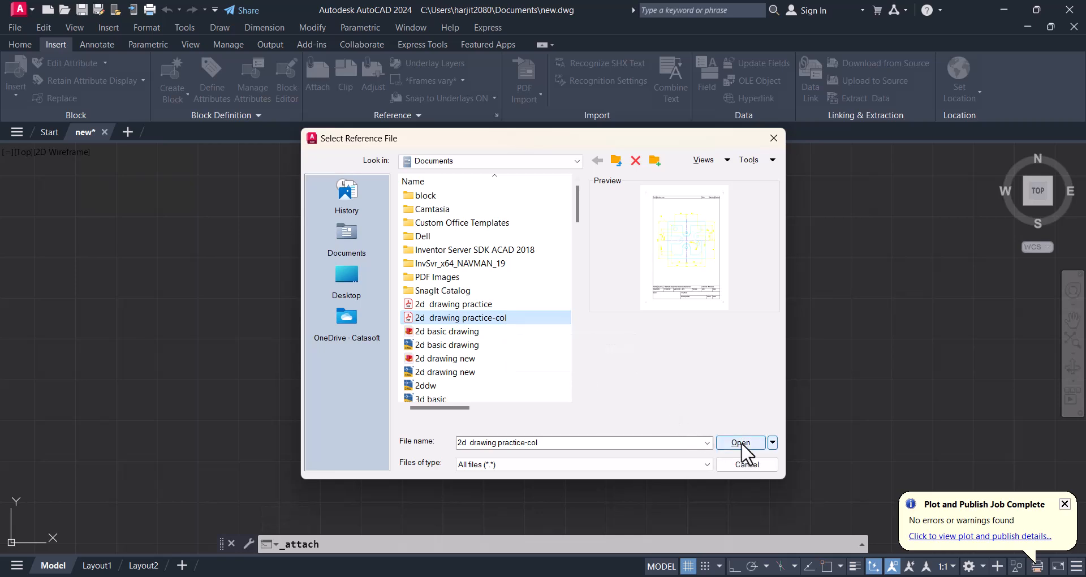
{"action": "left_click", "coordinate": [739, 442]}
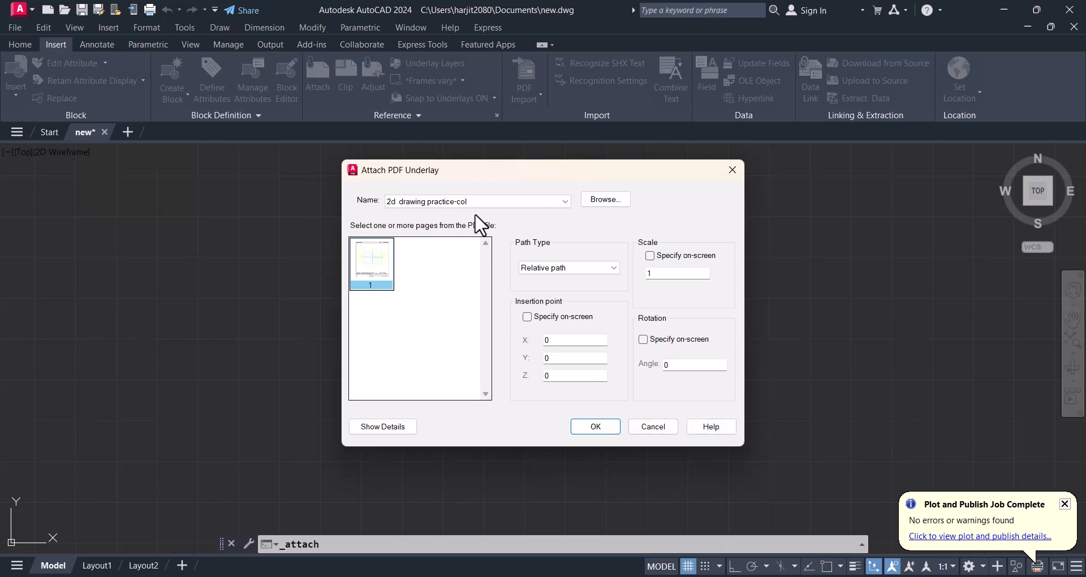
{"action": "mouse_move", "coordinate": [529, 227]}
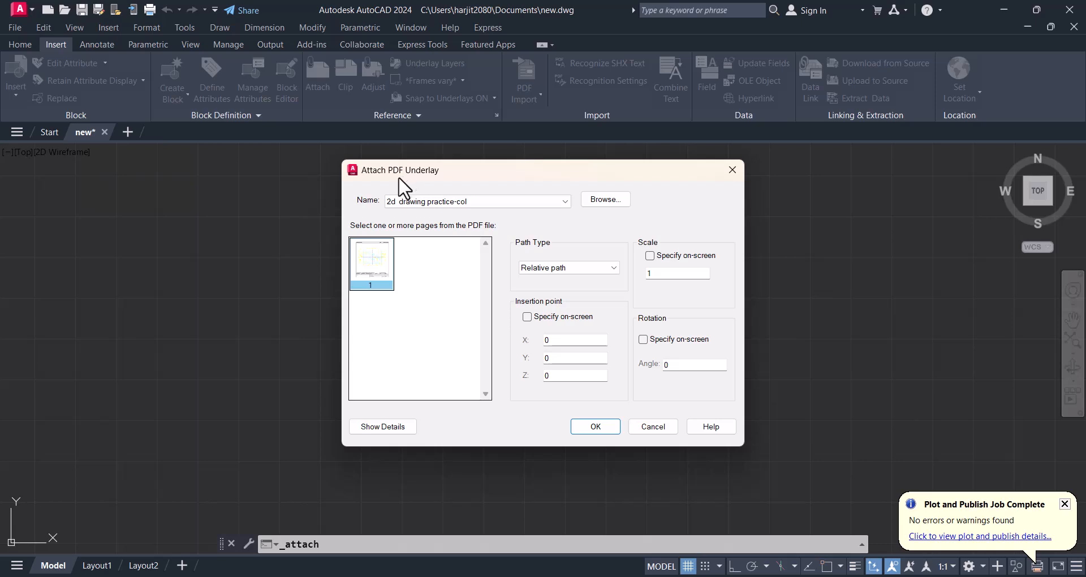
{"action": "mouse_move", "coordinate": [658, 369]}
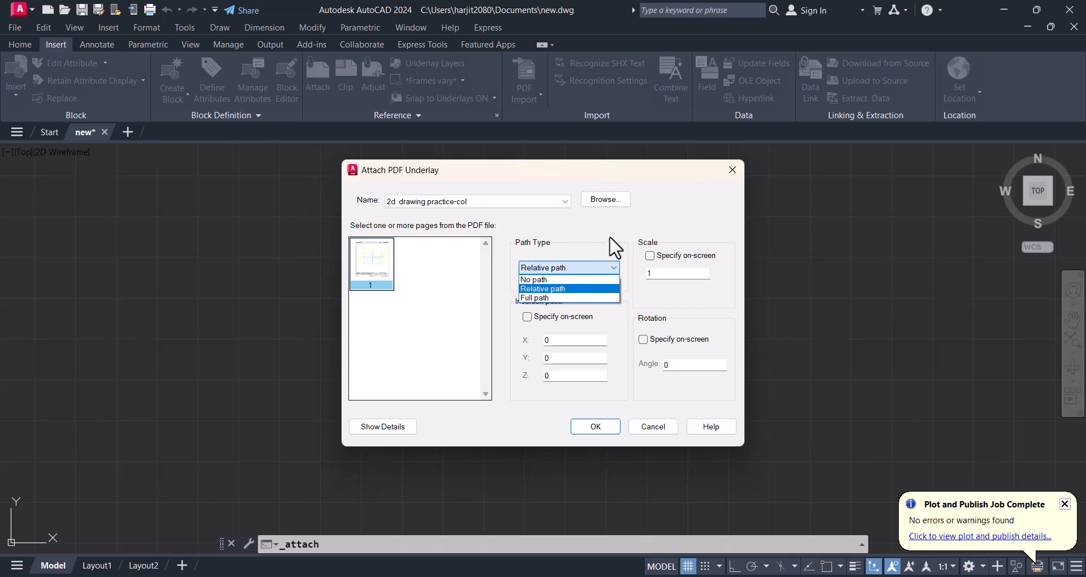
Step: Attach page 1 with a Relative path, insertion point 0,0,0 and scale 1
{"action": "left_click", "coordinate": [543, 288]}
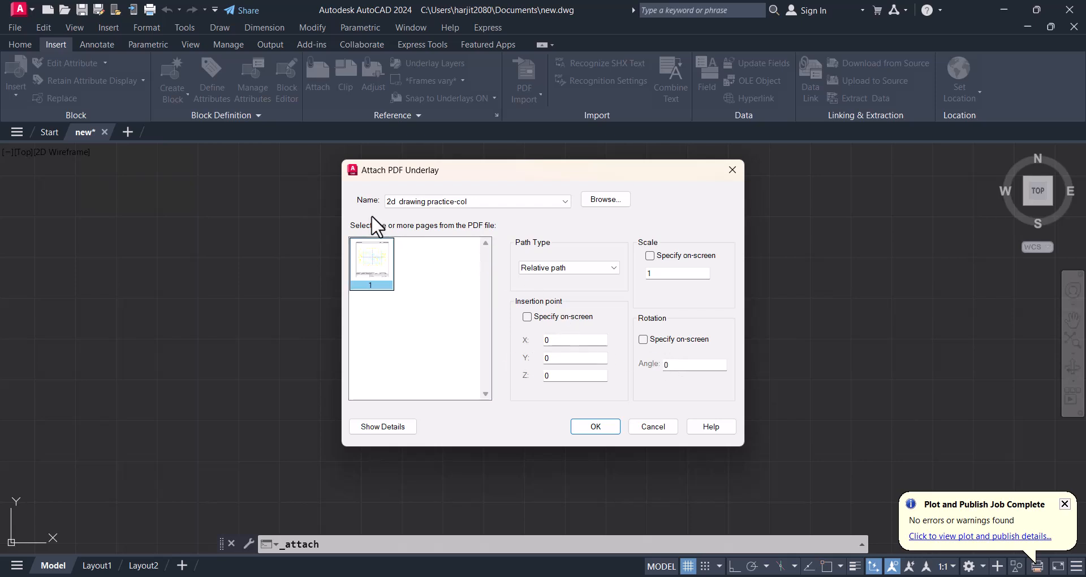
{"action": "left_click", "coordinate": [594, 426]}
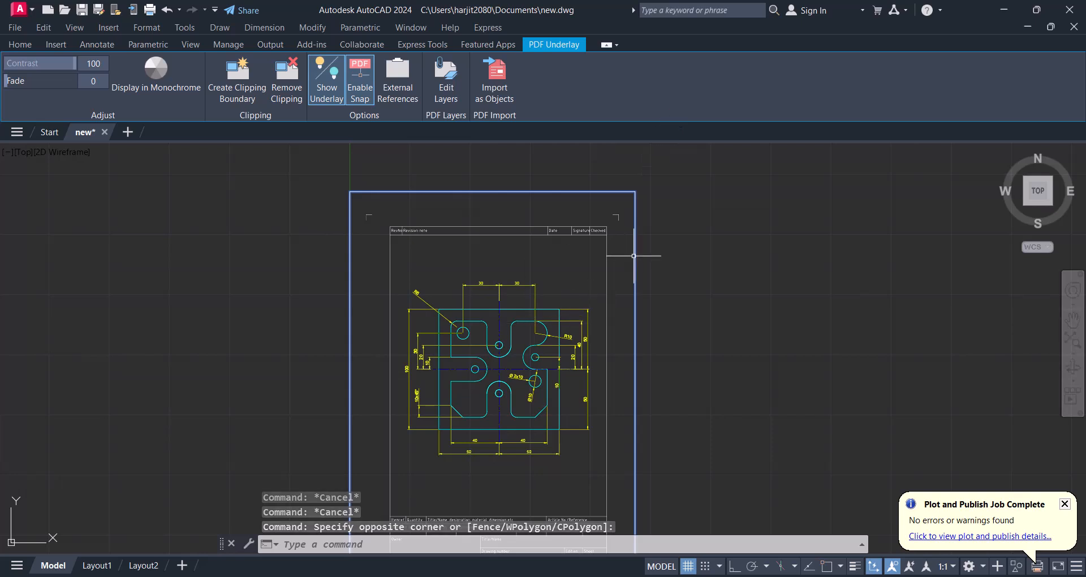
{"action": "mouse_move", "coordinate": [587, 396]}
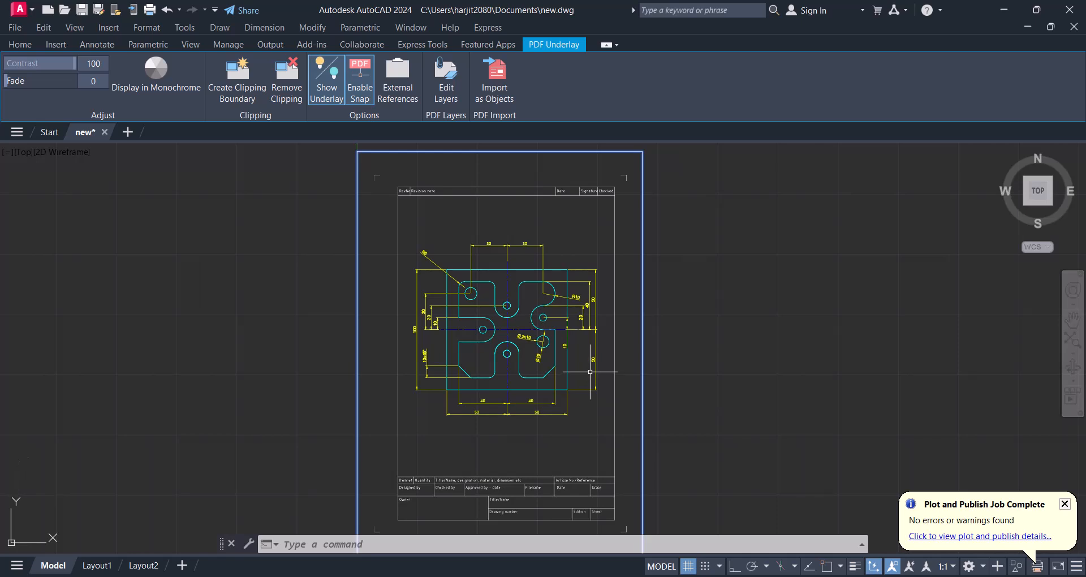
{"action": "mouse_move", "coordinate": [442, 317]}
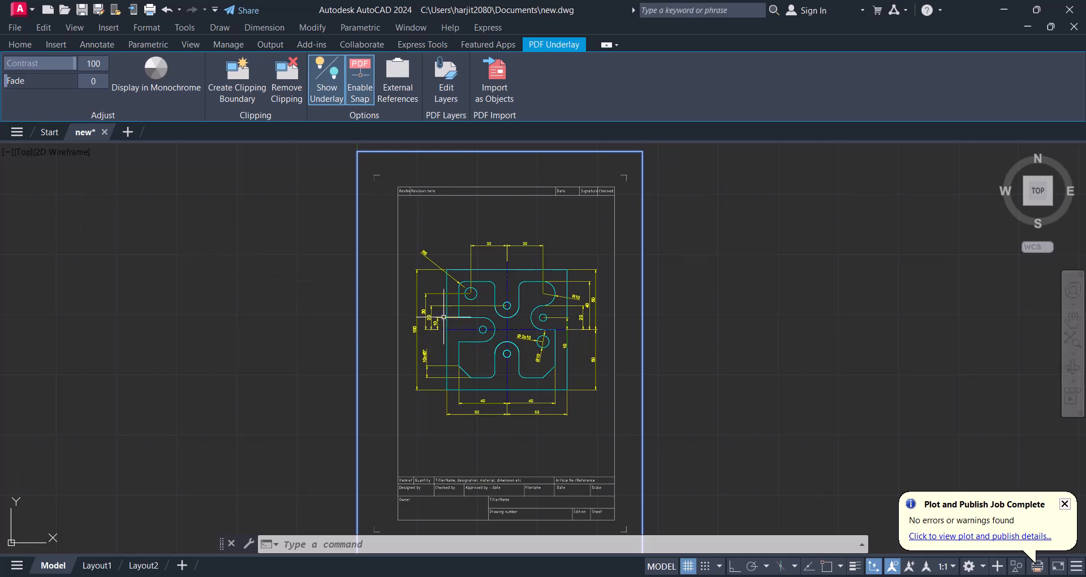
{"action": "mouse_move", "coordinate": [567, 298]}
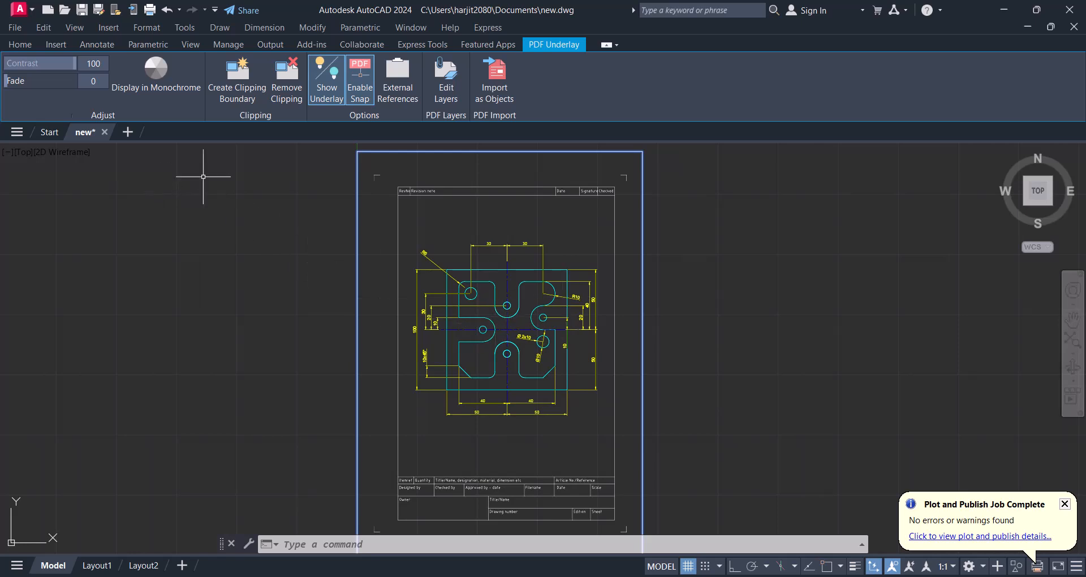
Step: Adjust the underlay's contrast and fade sliders, ending at contrast 100 and fade 0
{"action": "left_click_drag", "start_coordinate": [66, 63], "coordinate": [45, 63]}
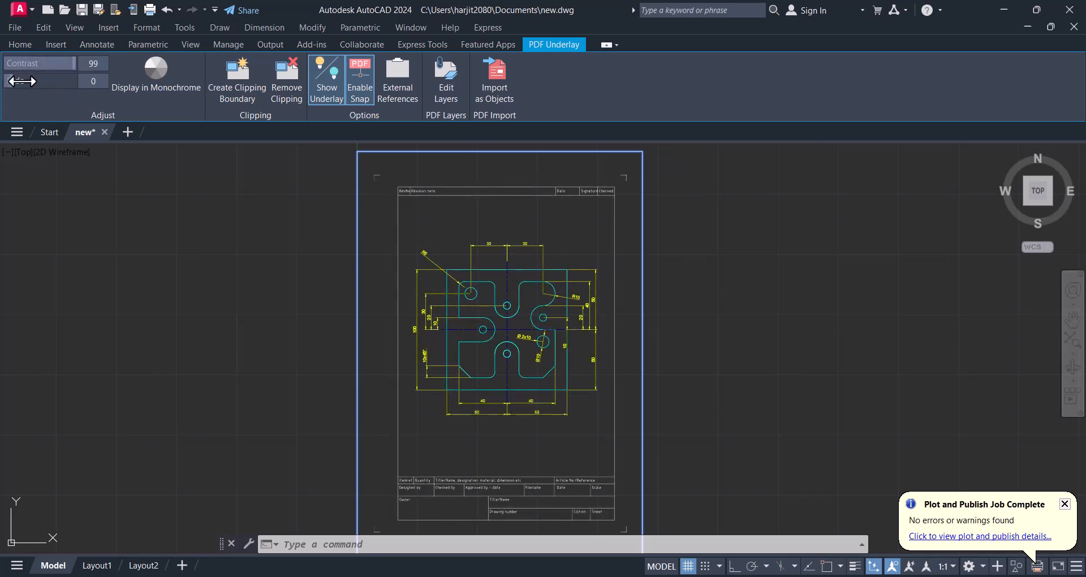
{"action": "left_click_drag", "start_coordinate": [12, 86], "coordinate": [50, 86]}
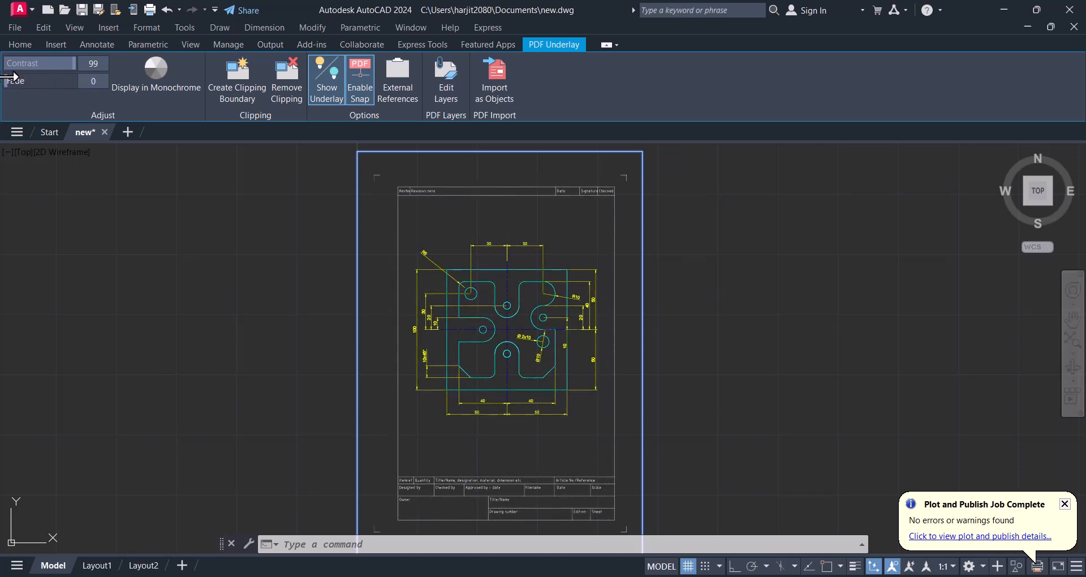
{"action": "left_click", "coordinate": [105, 63]}
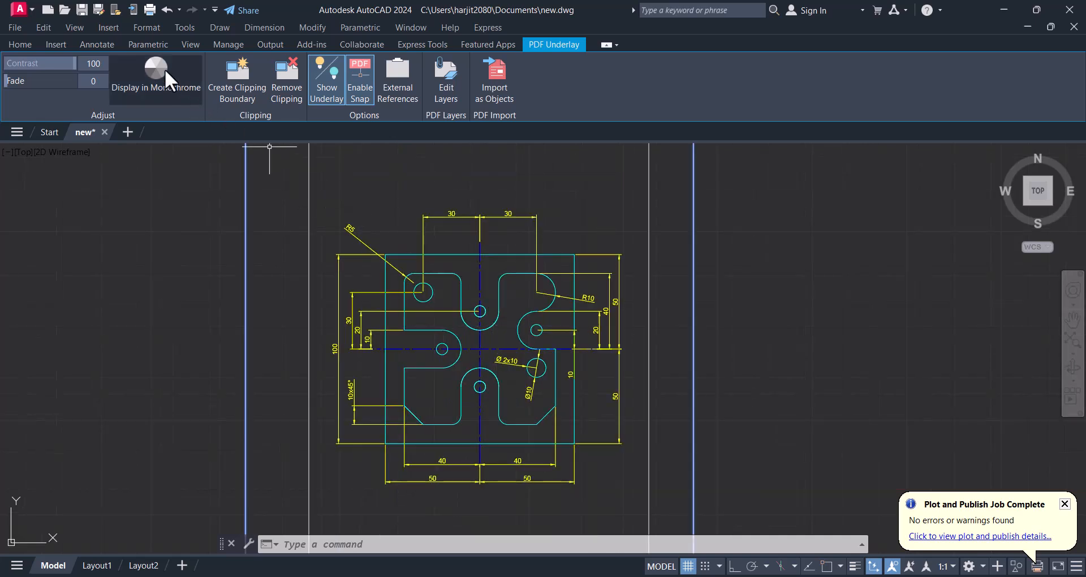
{"action": "left_click", "coordinate": [155, 69]}
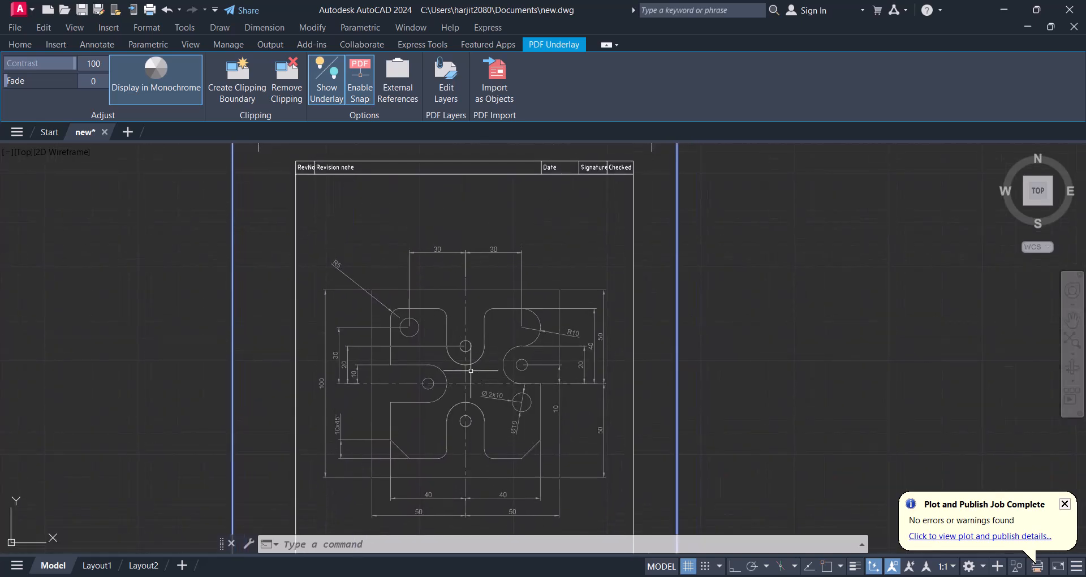
{"action": "left_click", "coordinate": [56, 44]}
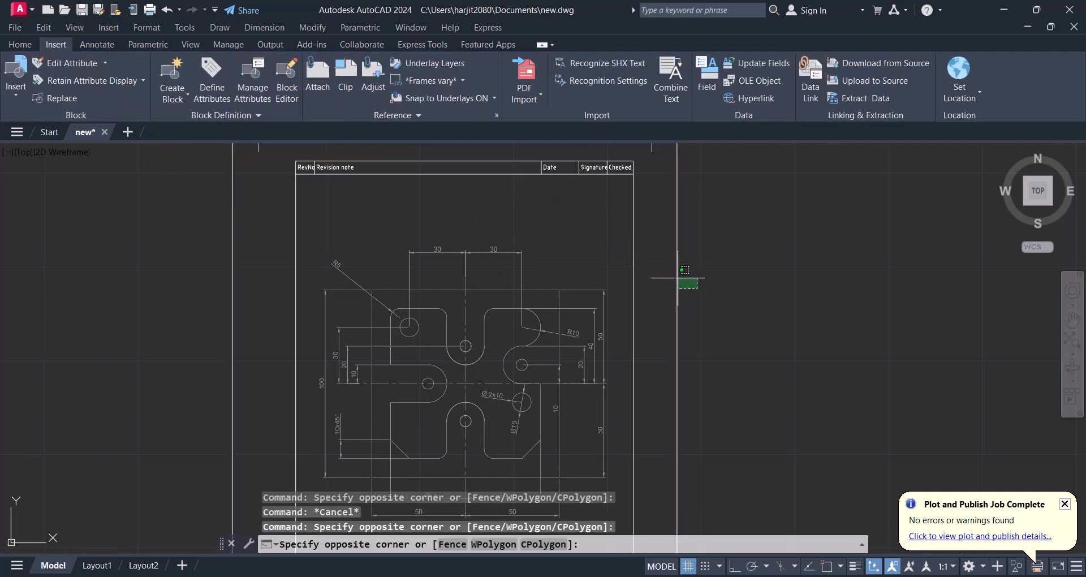
{"action": "left_click", "coordinate": [463, 346]}
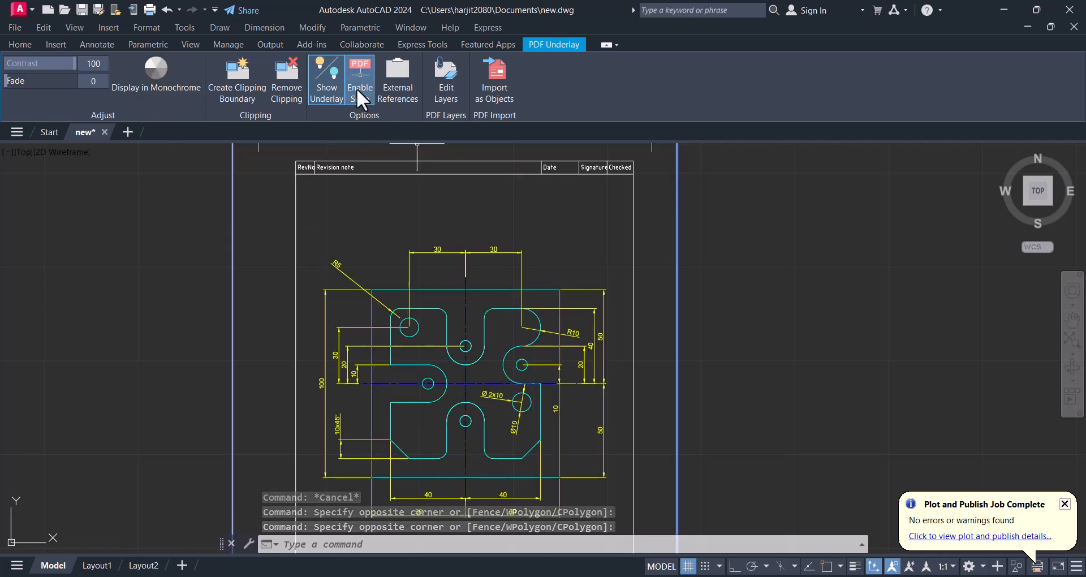
Step: Toggle underlay snapping, then hide and show the PDF underlay again
{"action": "left_click", "coordinate": [360, 77]}
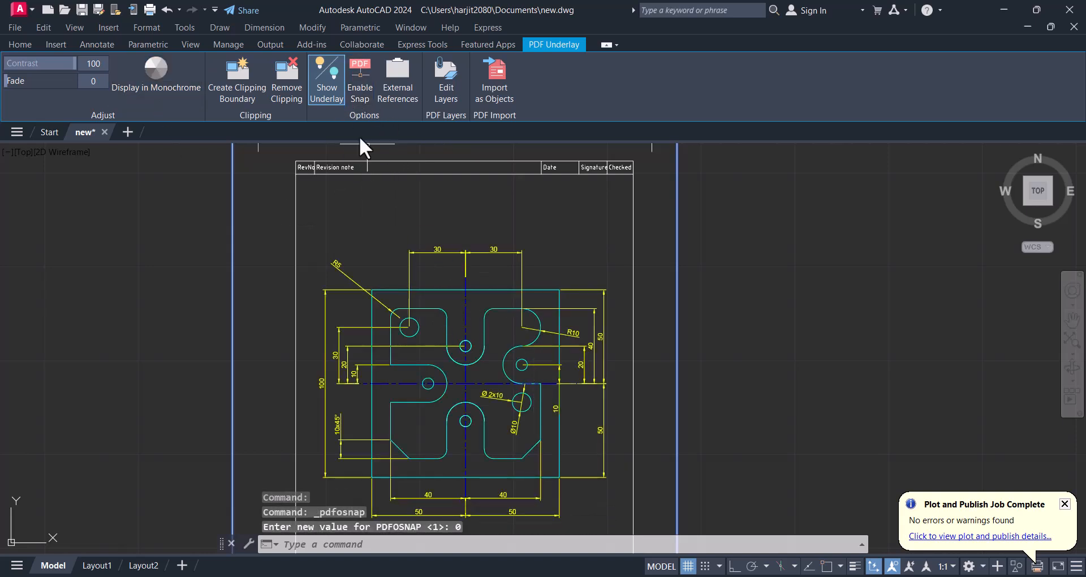
{"action": "left_click", "coordinate": [326, 80]}
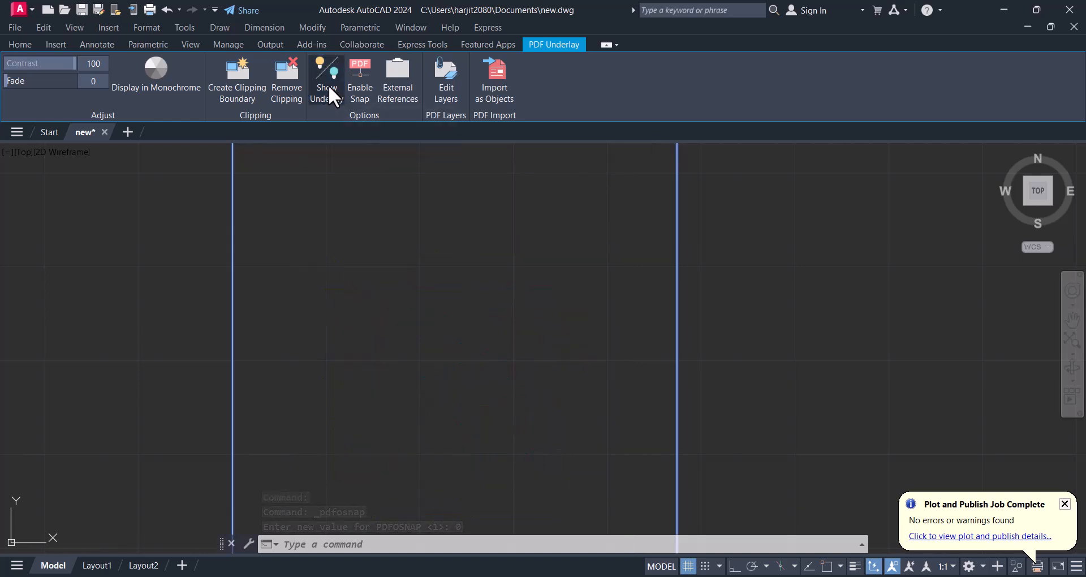
{"action": "left_click", "coordinate": [326, 80]}
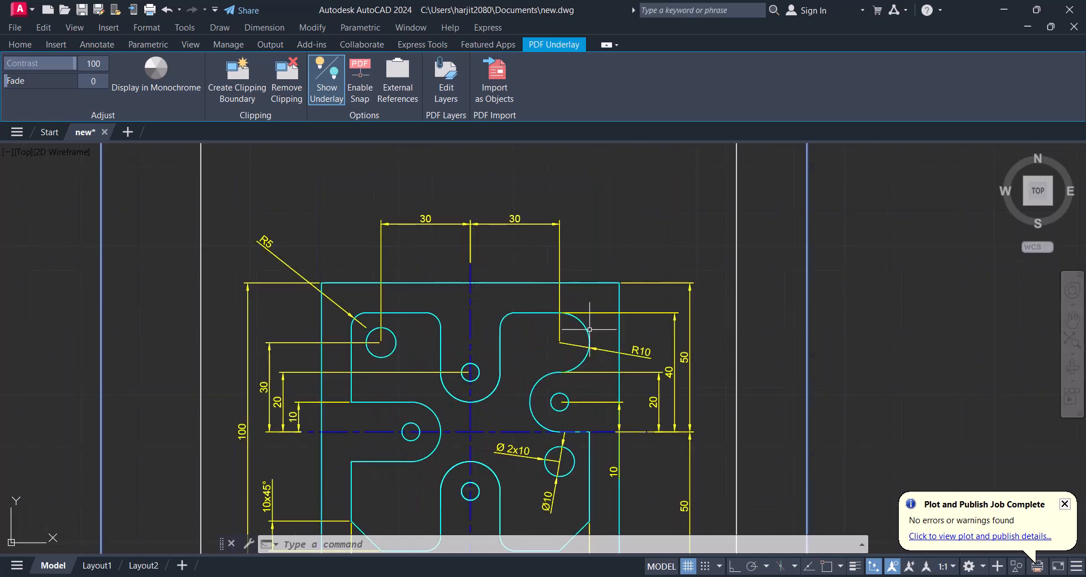
{"action": "mouse_move", "coordinate": [585, 326]}
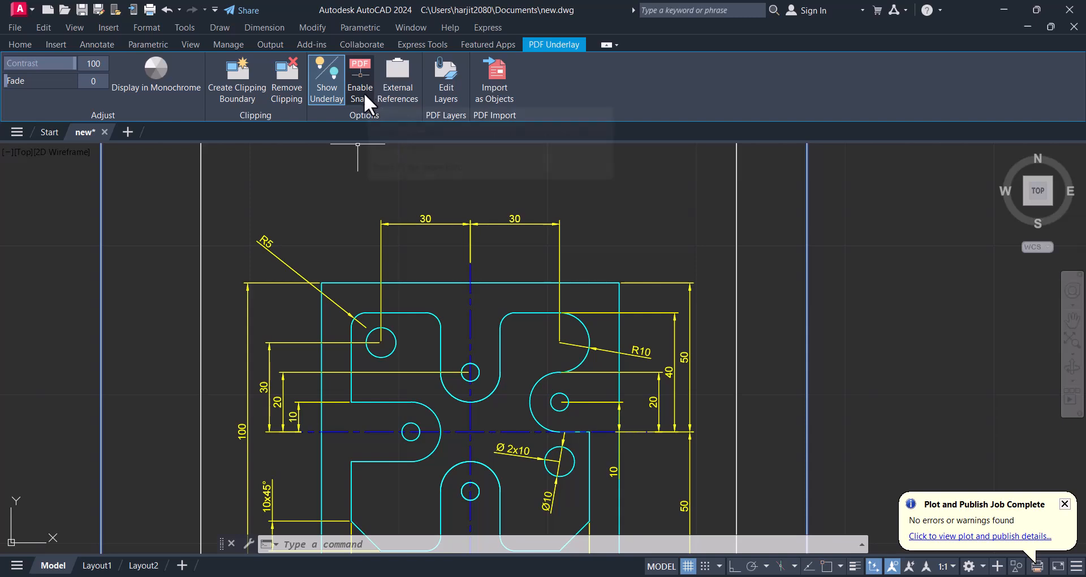
Step: Enable underlay snapping and draw a line snapping onto the underlay geometry
{"action": "left_click", "coordinate": [360, 76]}
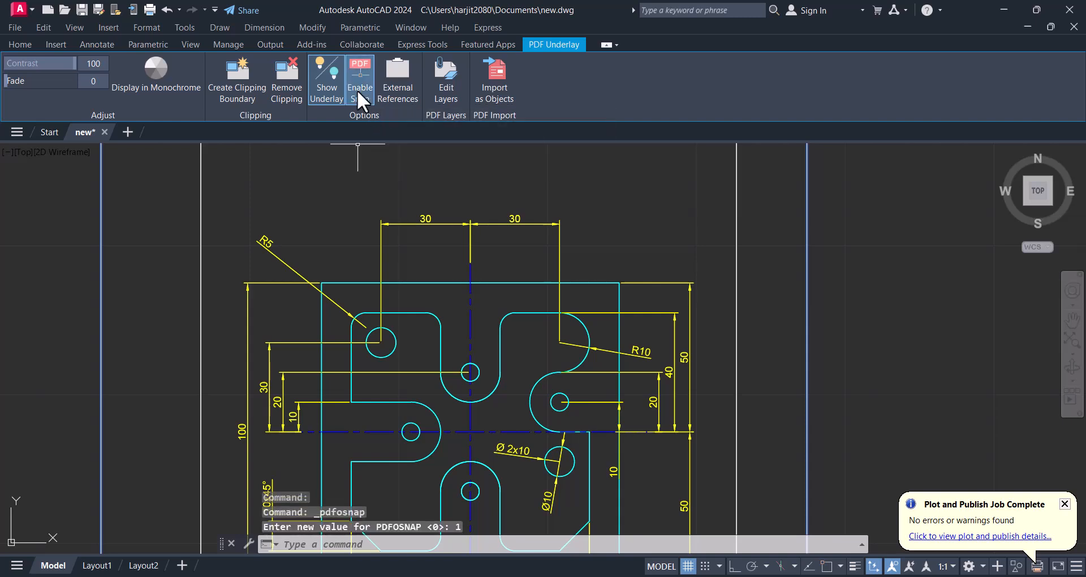
{"action": "left_click", "coordinate": [55, 43]}
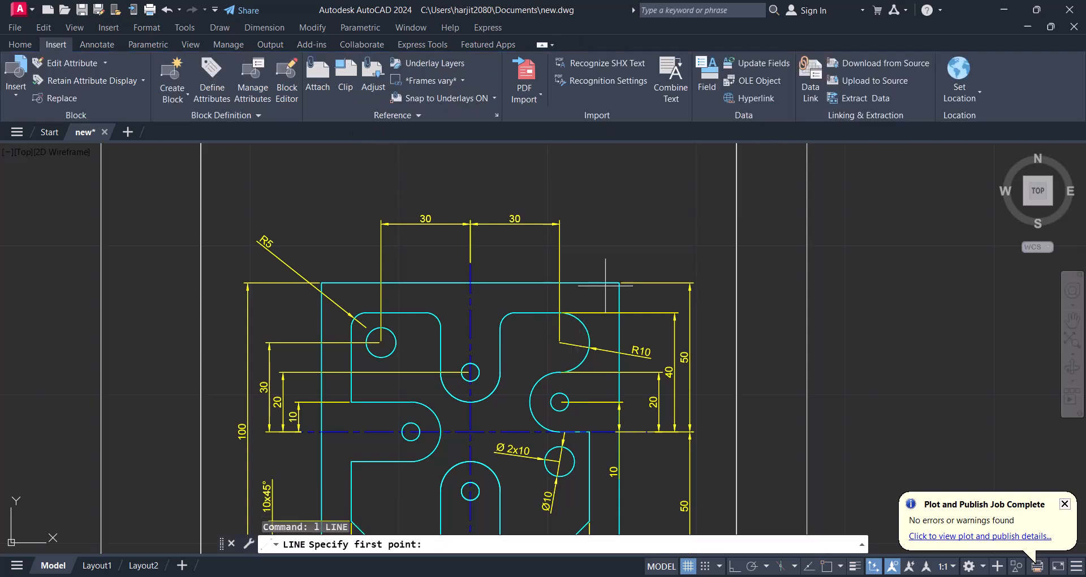
{"action": "mouse_move", "coordinate": [648, 443]}
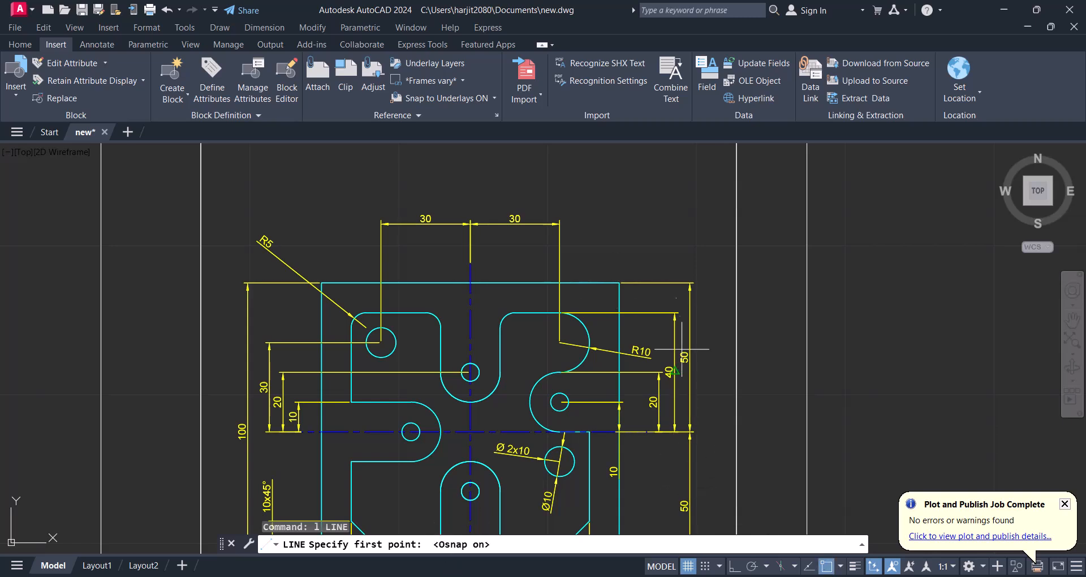
{"action": "left_click", "coordinate": [677, 312]}
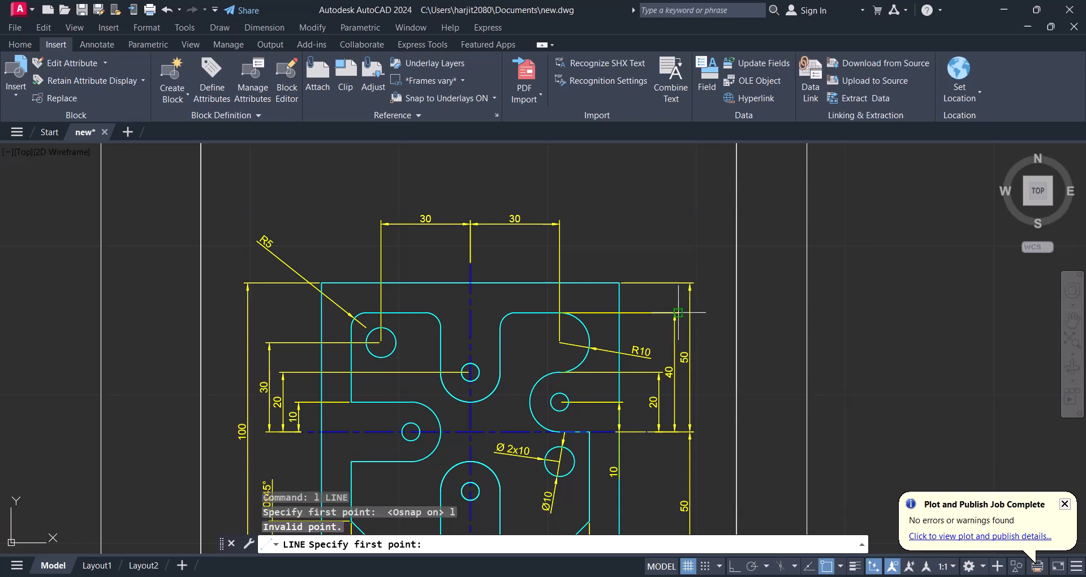
{"action": "mouse_move", "coordinate": [391, 282]}
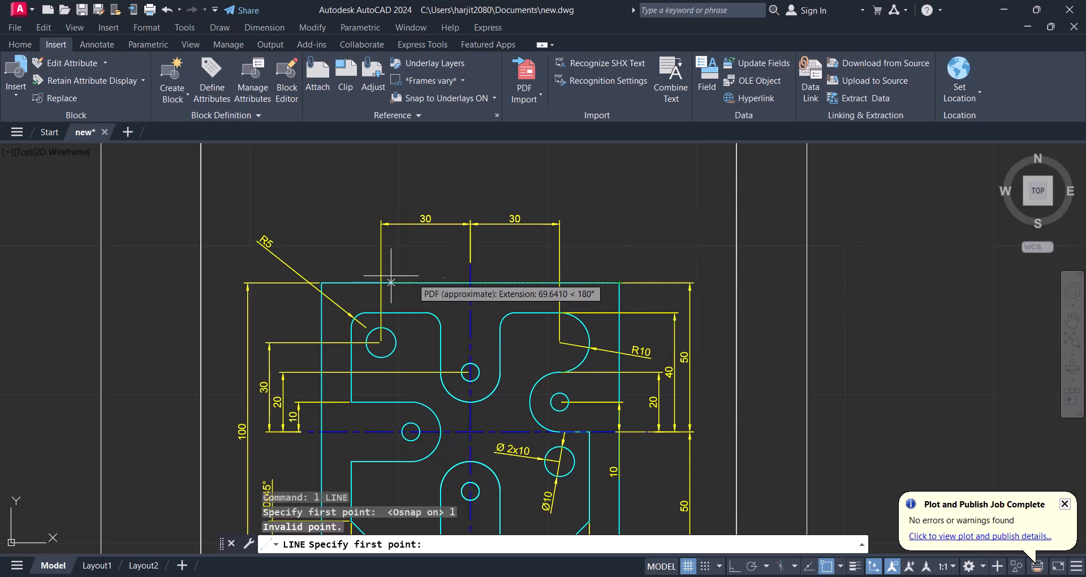
{"action": "left_click", "coordinate": [391, 280]}
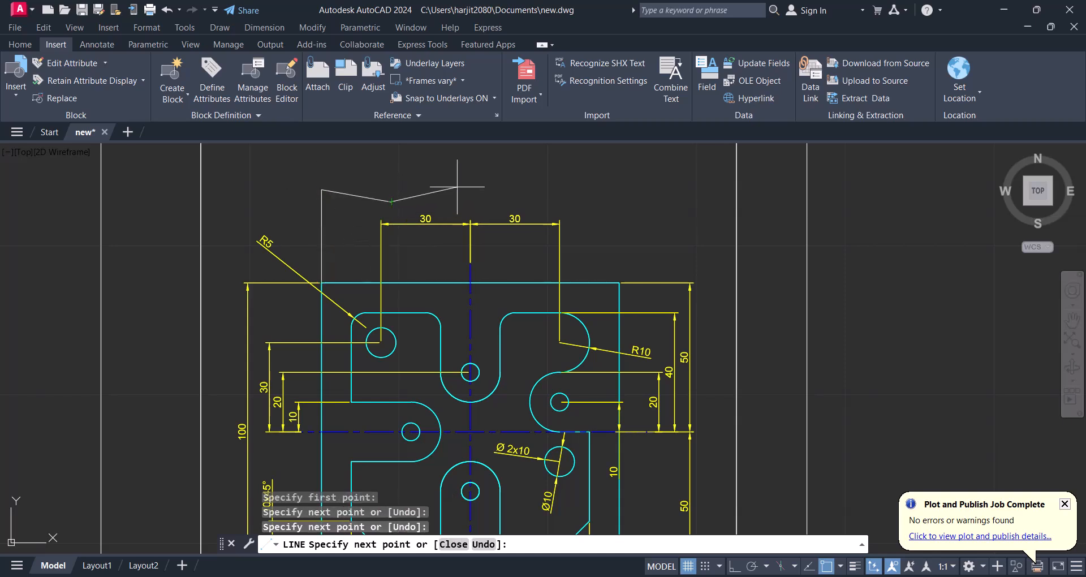
{"action": "key", "text": "Escape"}
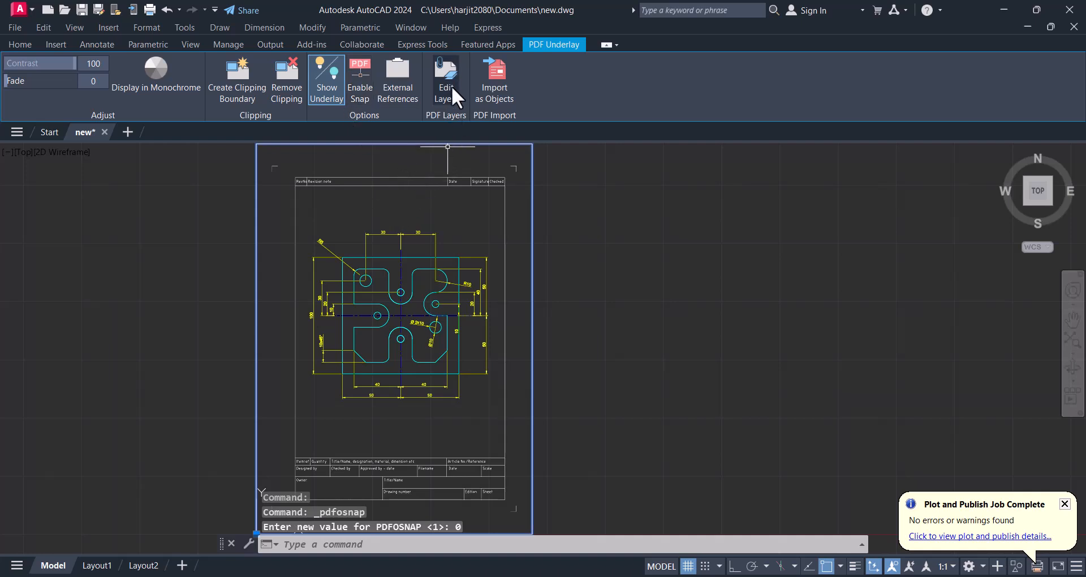
{"action": "left_click", "coordinate": [446, 80]}
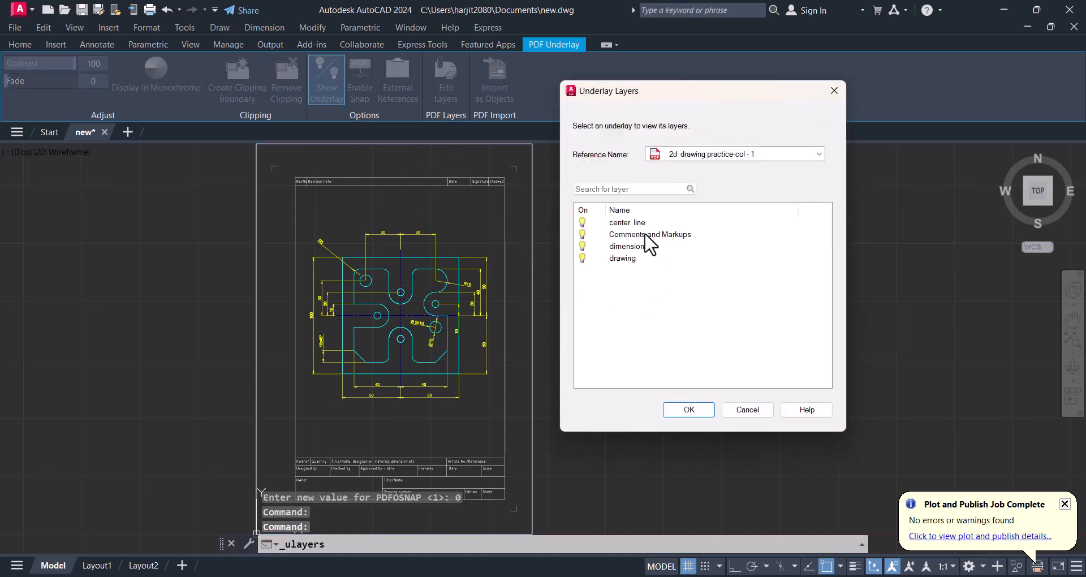
{"action": "left_click", "coordinate": [626, 222]}
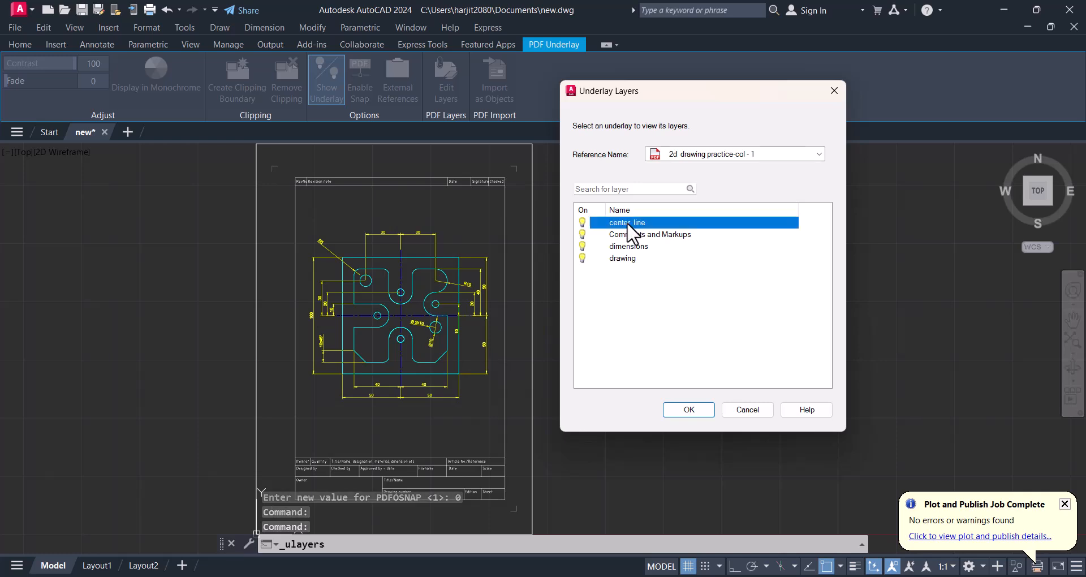
{"action": "left_click", "coordinate": [649, 234]}
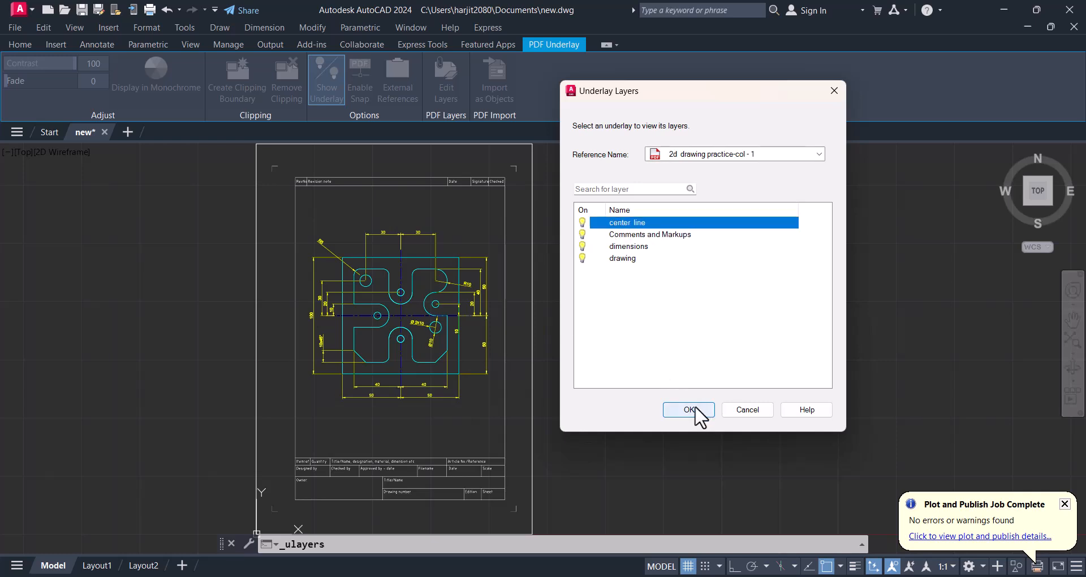
{"action": "left_click", "coordinate": [686, 409]}
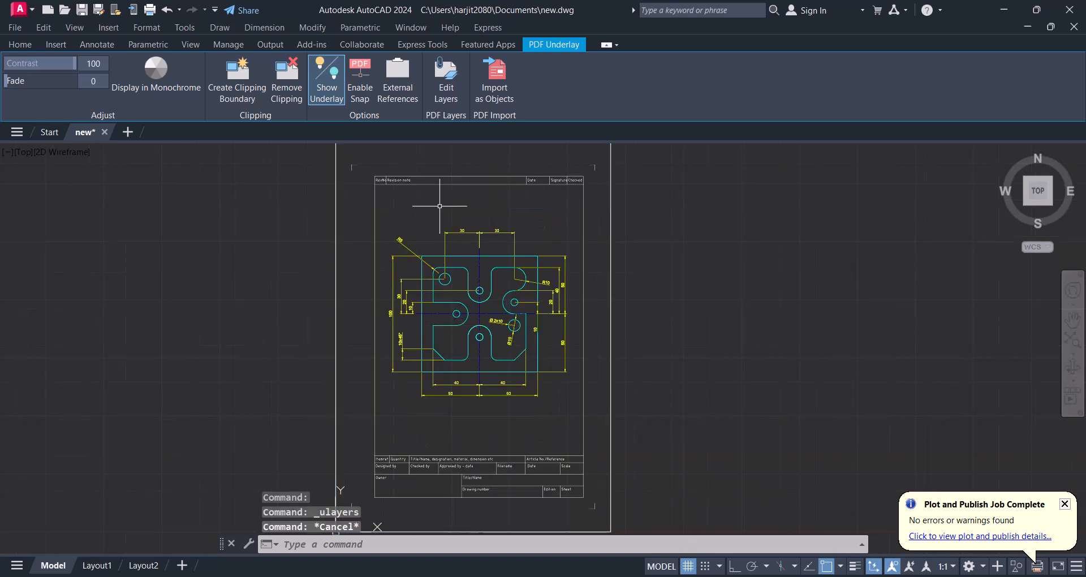
Step: Import the entire selected PDF underlay as native objects, unloading the underlay
{"action": "left_click", "coordinate": [55, 43]}
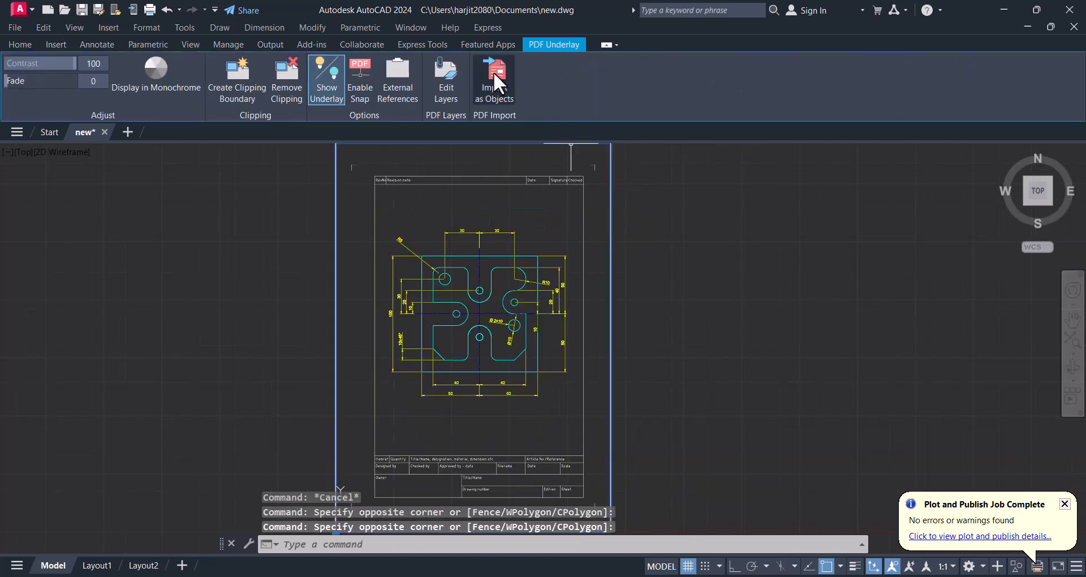
{"action": "left_click", "coordinate": [494, 71]}
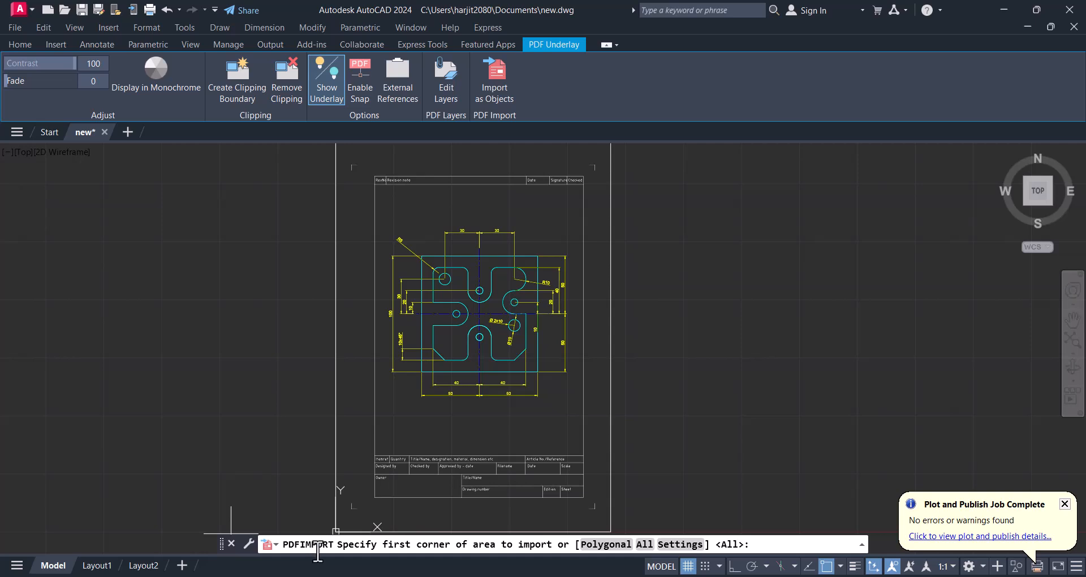
{"action": "mouse_move", "coordinate": [775, 544]}
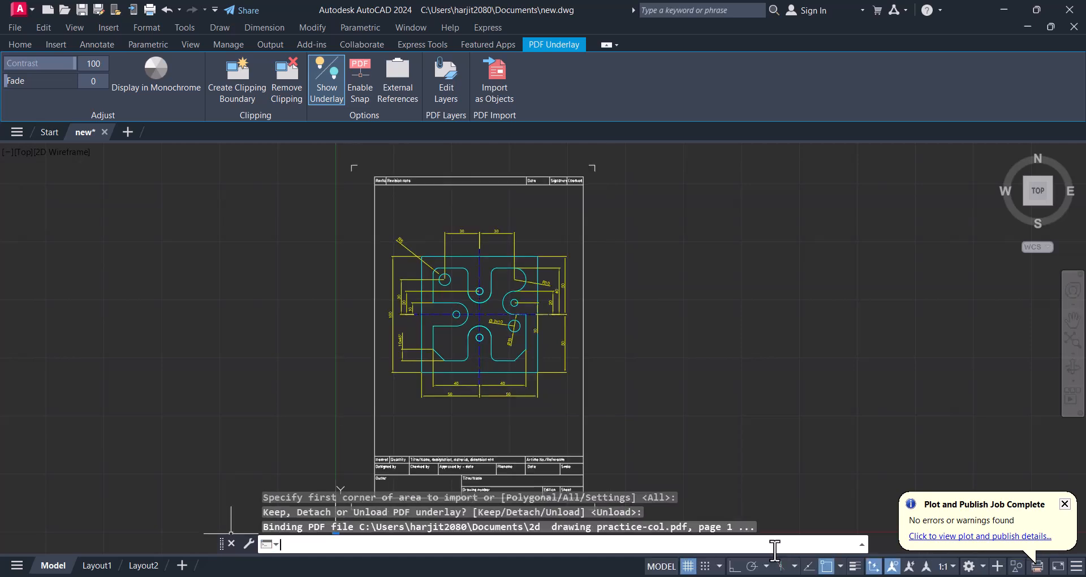
{"action": "left_click", "coordinate": [55, 43]}
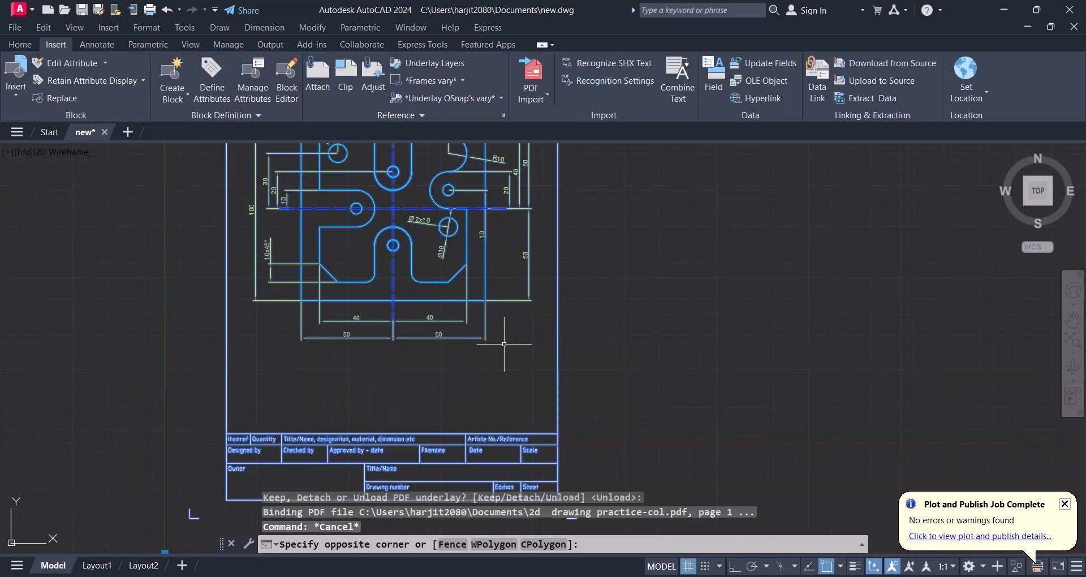
{"action": "scroll", "scroll_direction": "down", "scroll_amount": 3}
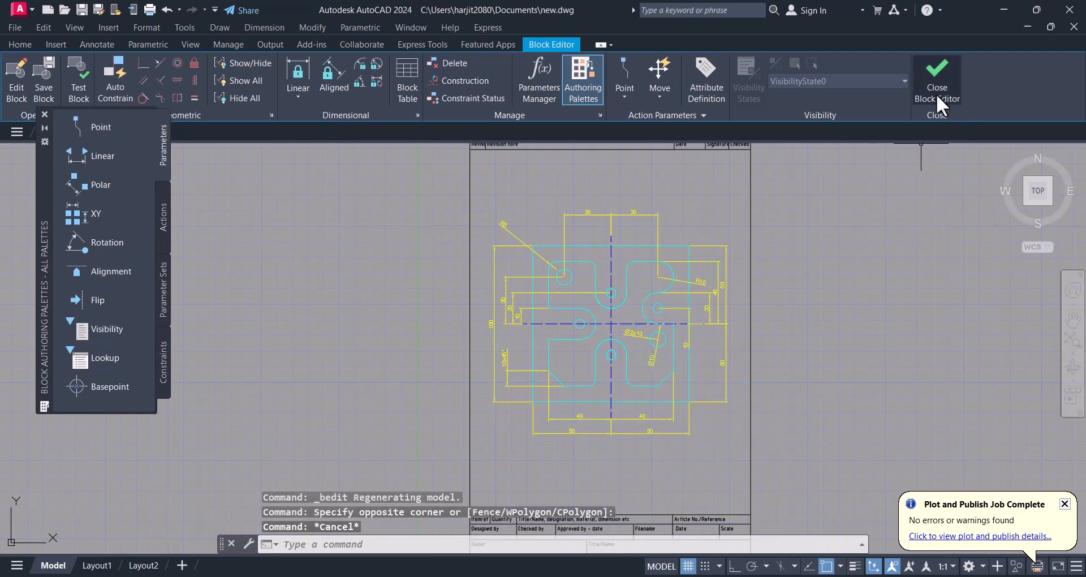
{"action": "left_click", "coordinate": [936, 76]}
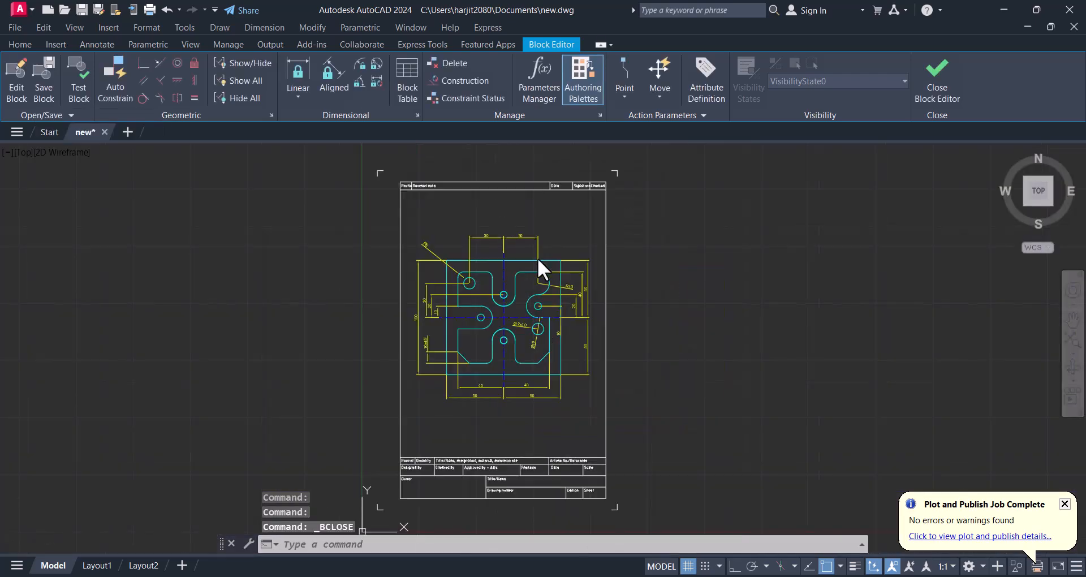
{"action": "left_click", "coordinate": [936, 78]}
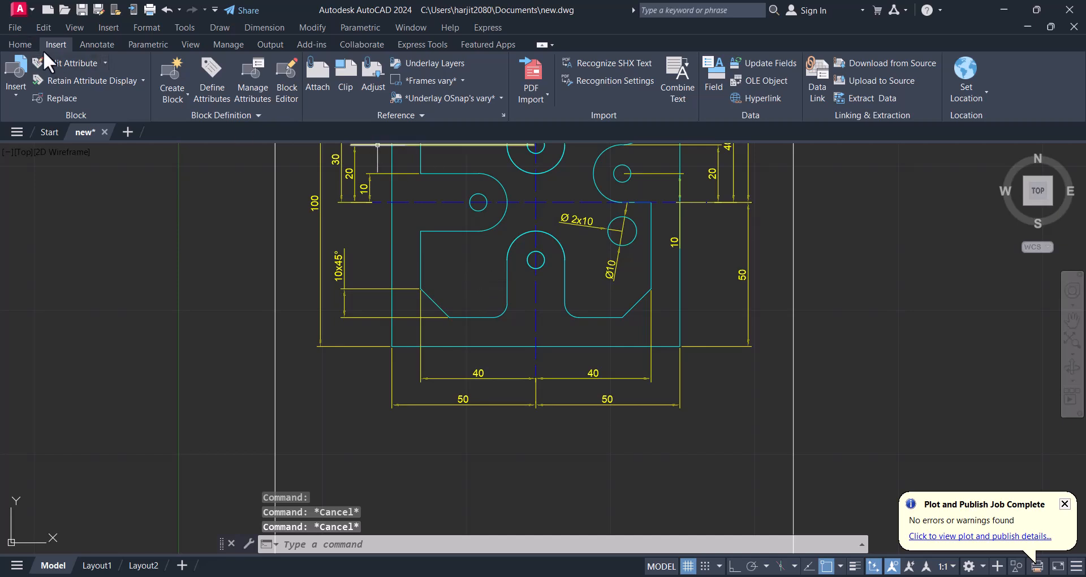
{"action": "left_click", "coordinate": [20, 44]}
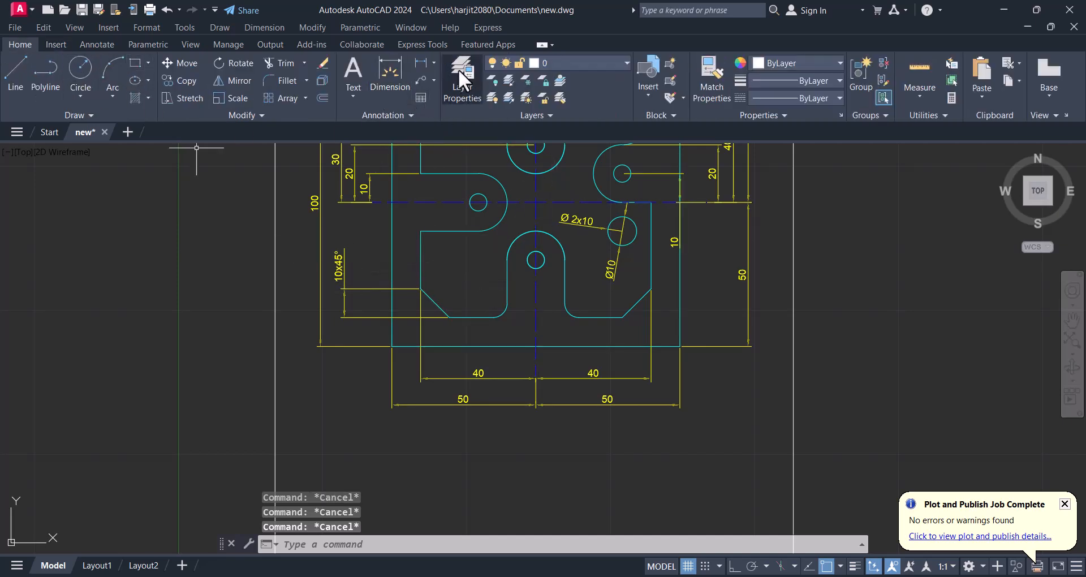
{"action": "left_click", "coordinate": [461, 73]}
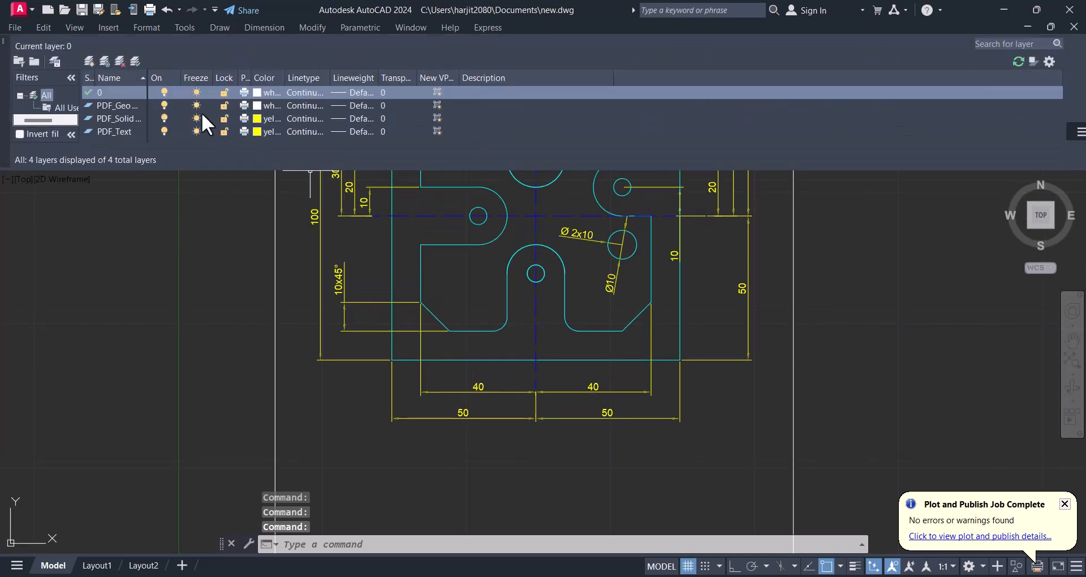
{"action": "left_click", "coordinate": [114, 131]}
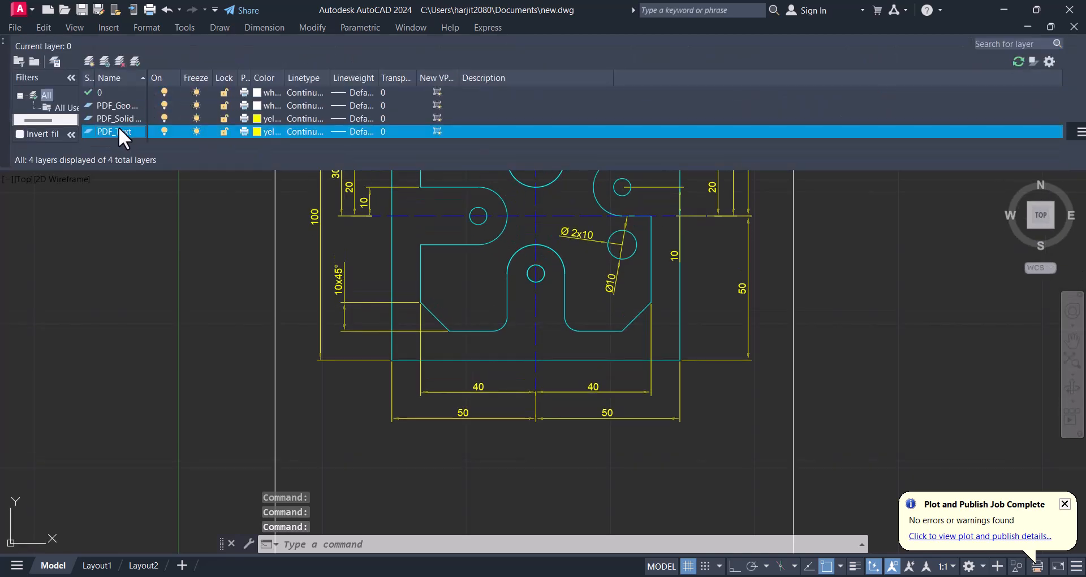
{"action": "left_click", "coordinate": [101, 92]}
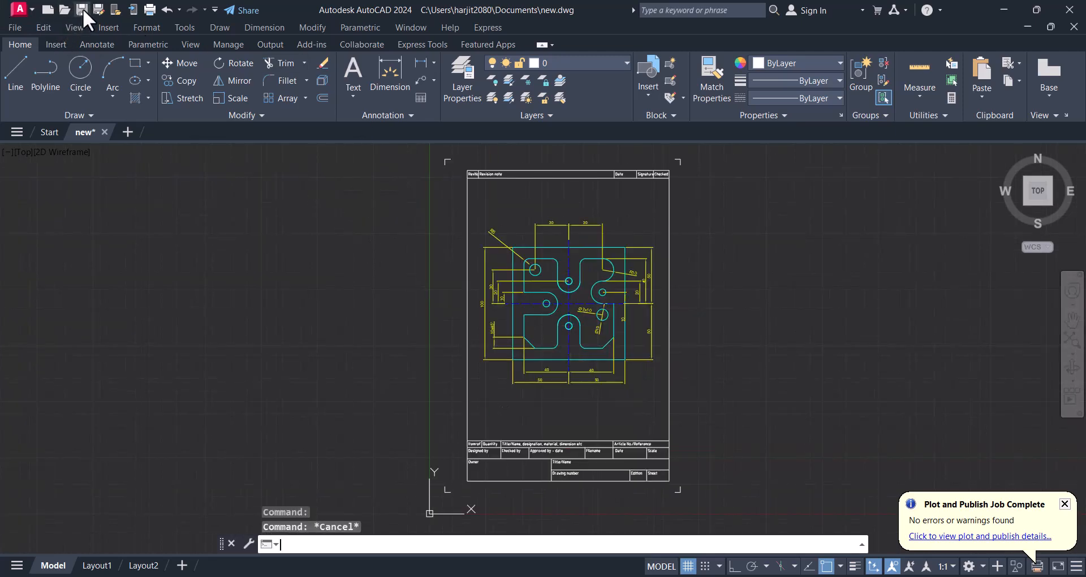
Step: Save the drawing as a new file 'new 2d' in Documents
{"action": "left_click", "coordinate": [81, 9]}
{"action": "type", "text": "new 2d"}
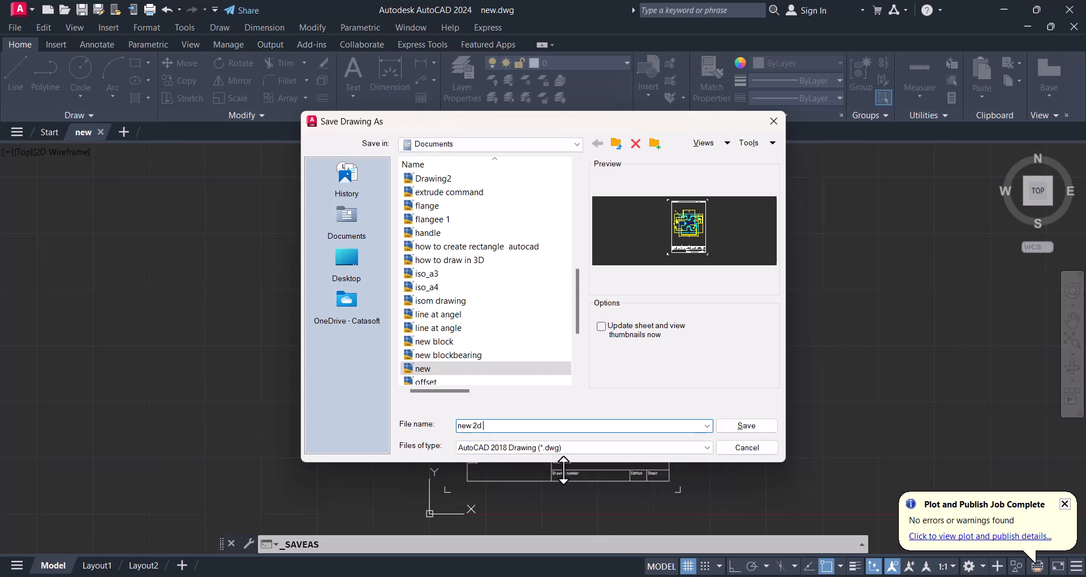
{"action": "left_click", "coordinate": [745, 425]}
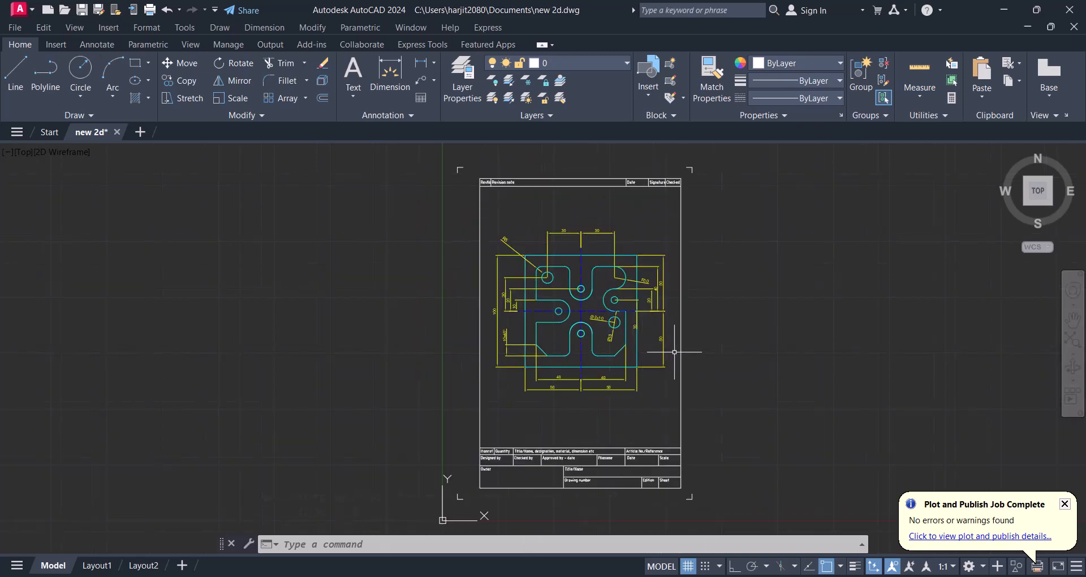
{"action": "key", "text": "Escape"}
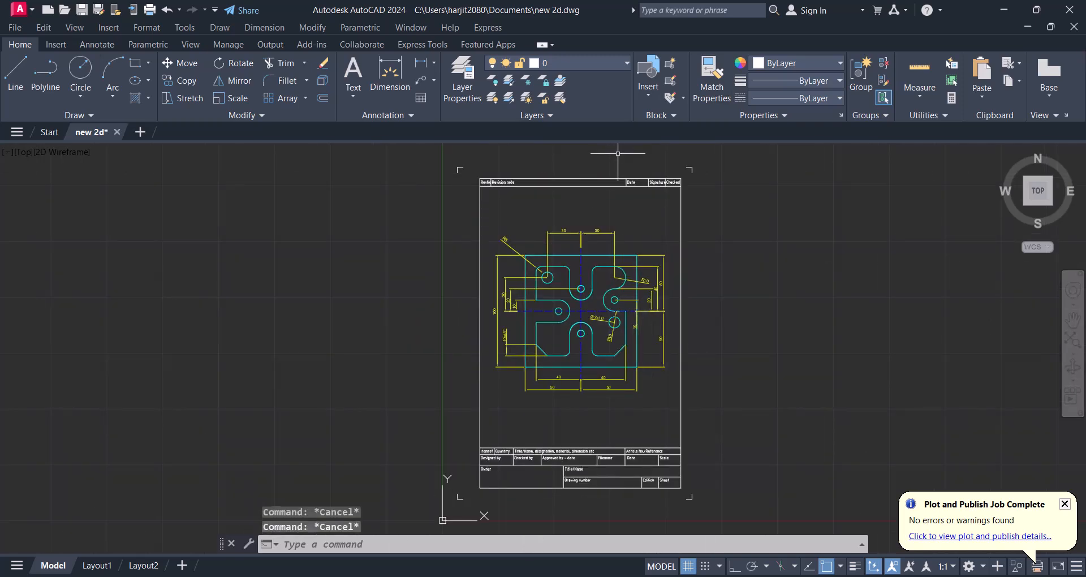